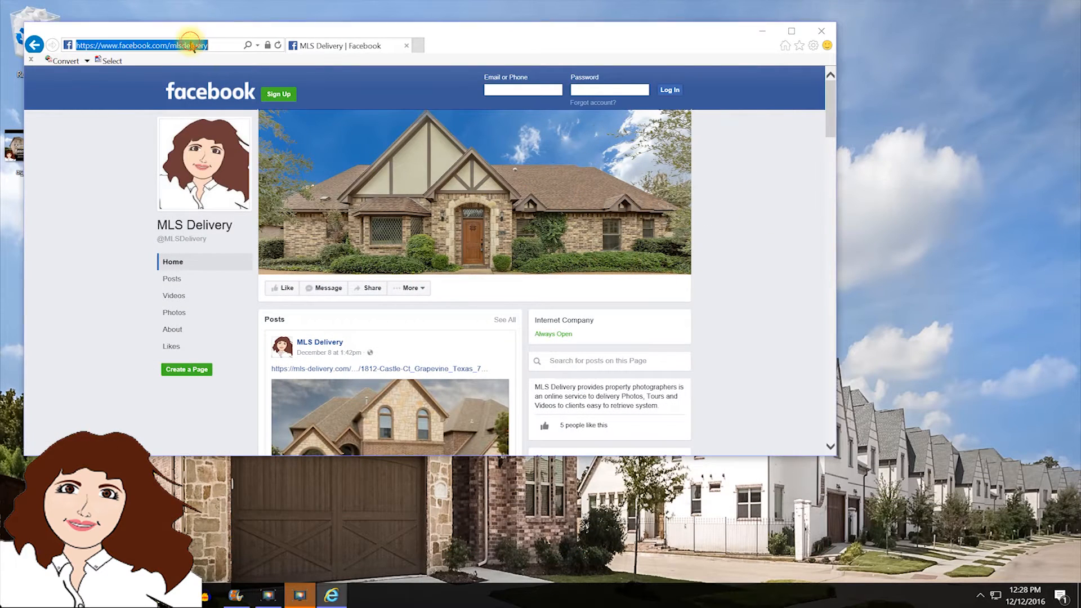
Load the mls-delivery.com tour page for 1238 Main St from the address bar
key(ctrl+v)
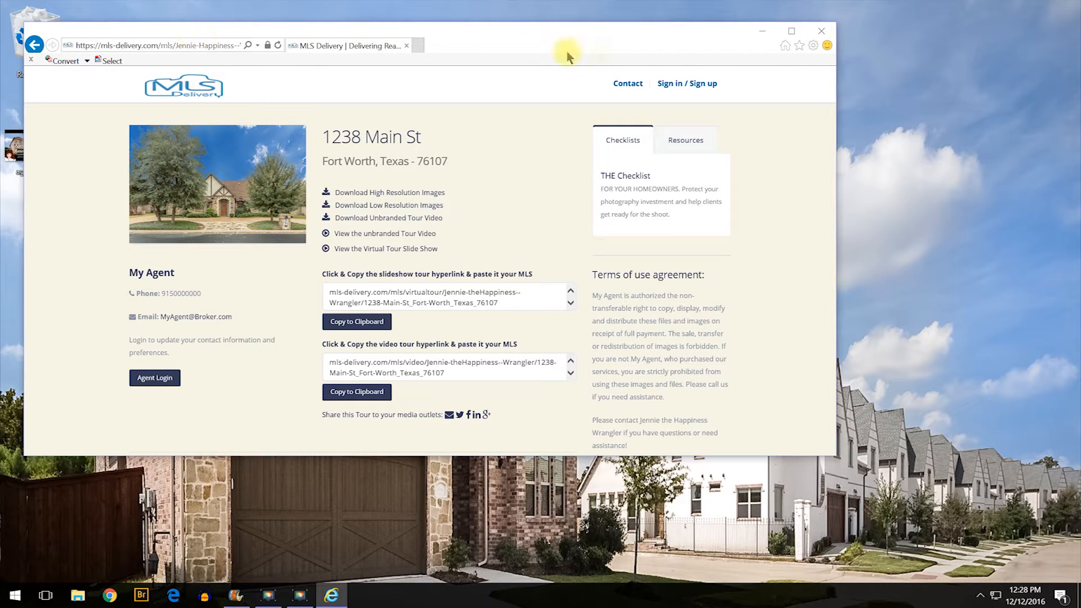
Reach the Trusted sites zone in Internet Options Security and bring up its Sites list
click(811, 45)
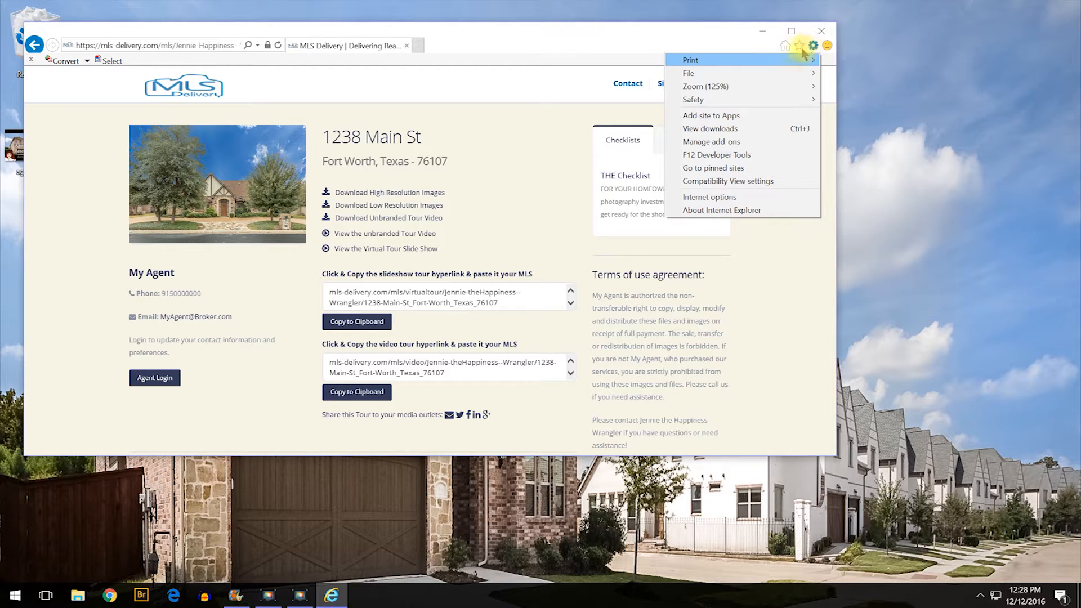
mouse_move(709, 197)
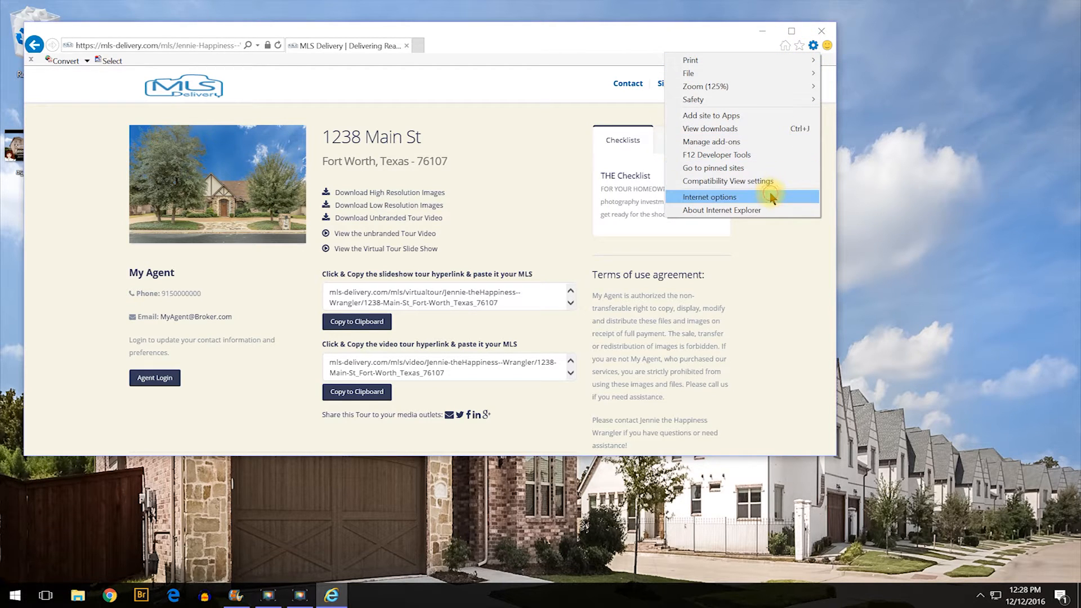
click(710, 197)
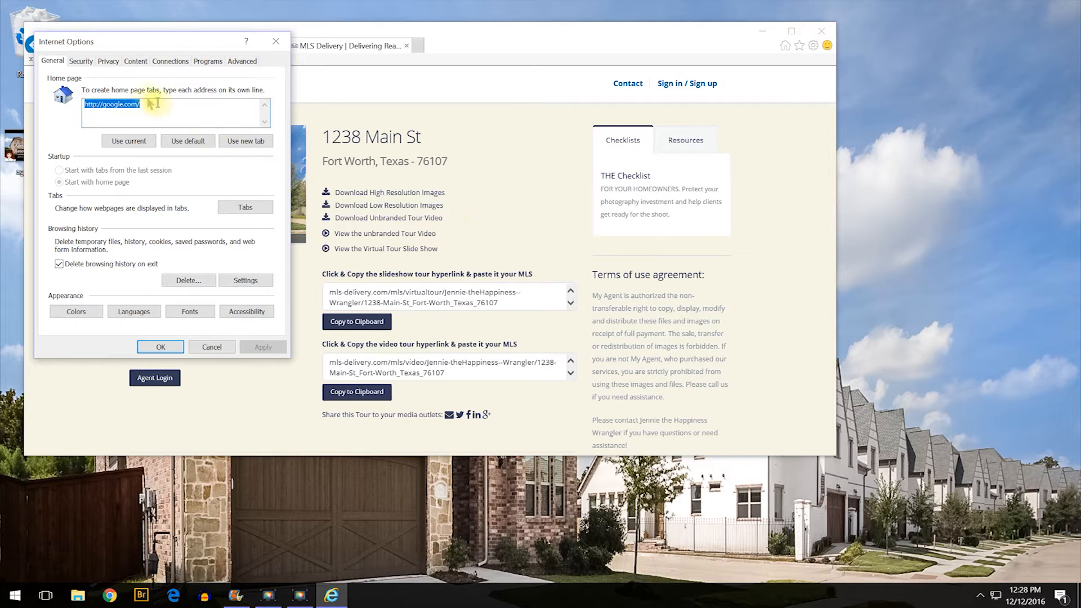
click(81, 60)
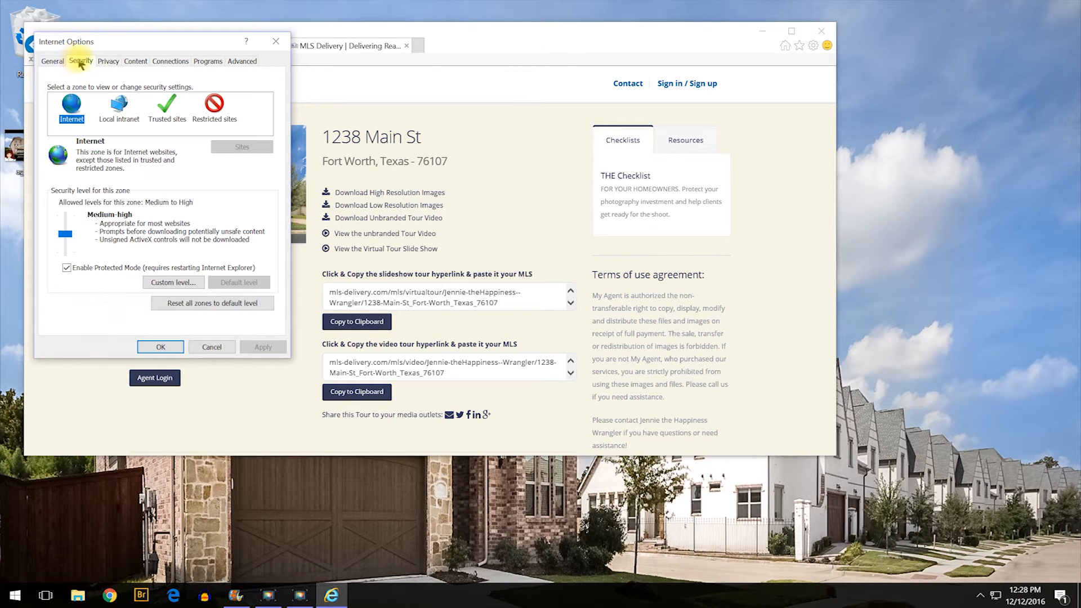
click(167, 107)
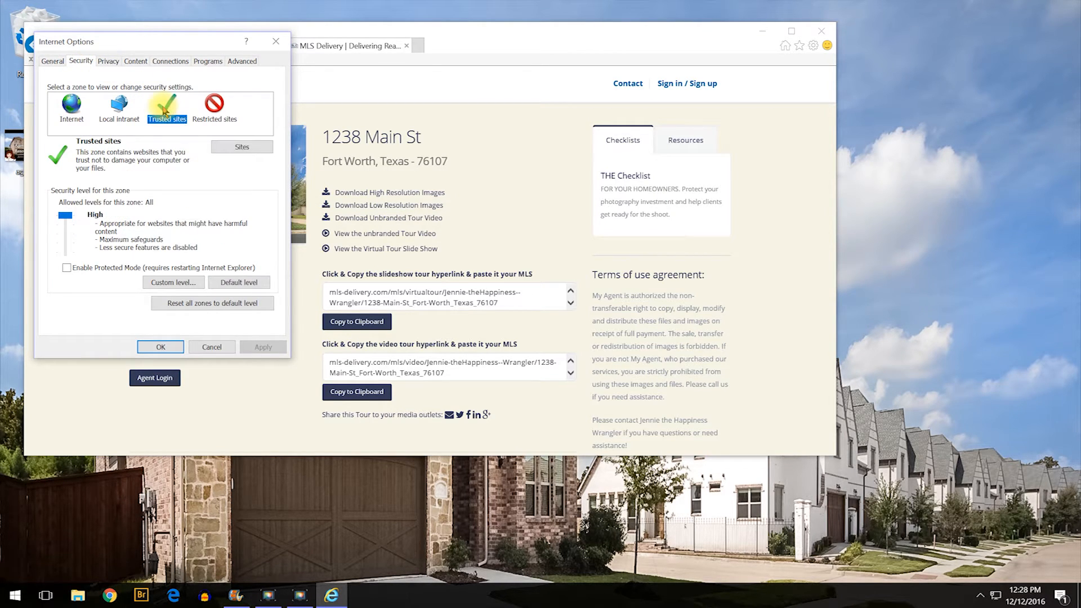
click(241, 147)
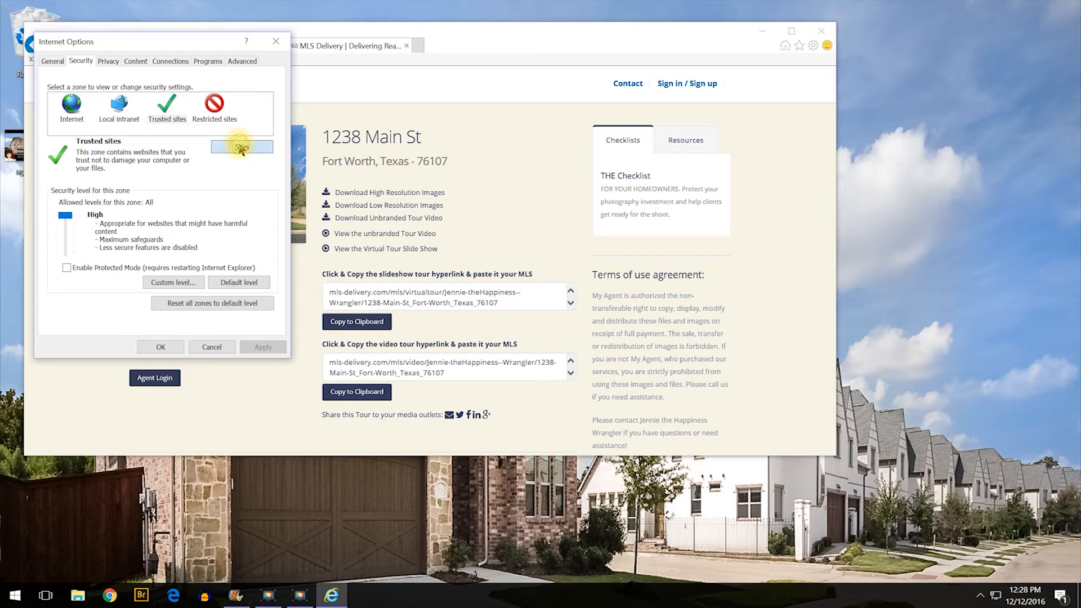
click(241, 147)
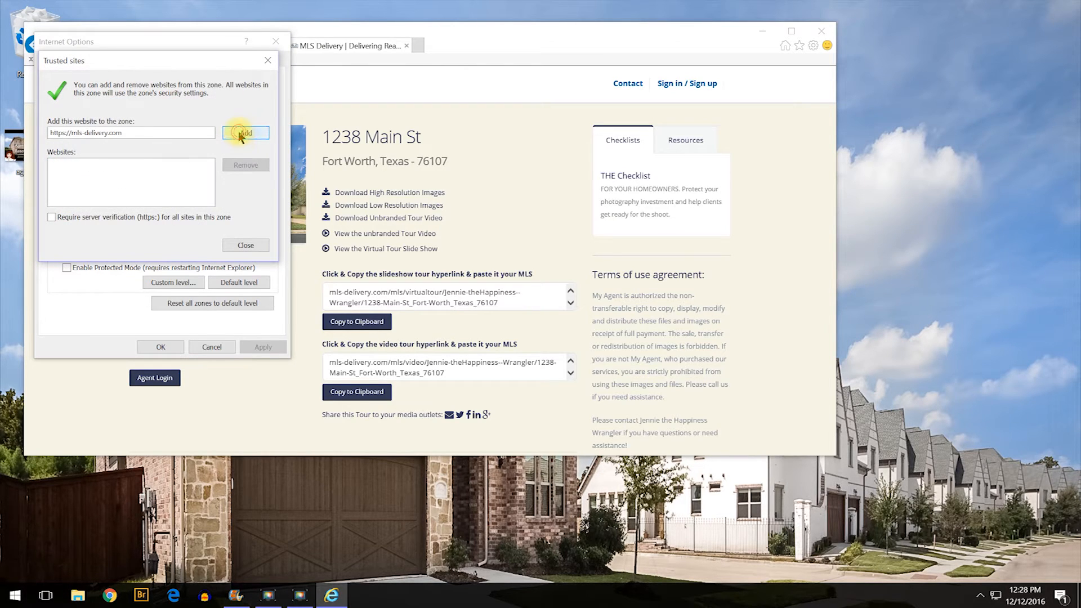
click(245, 133)
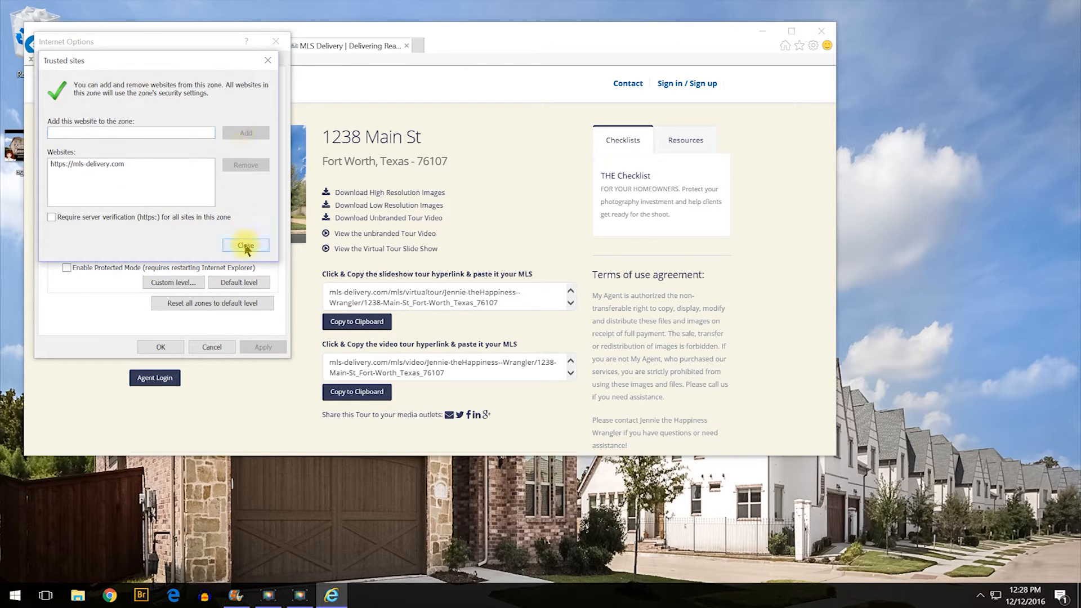
click(245, 246)
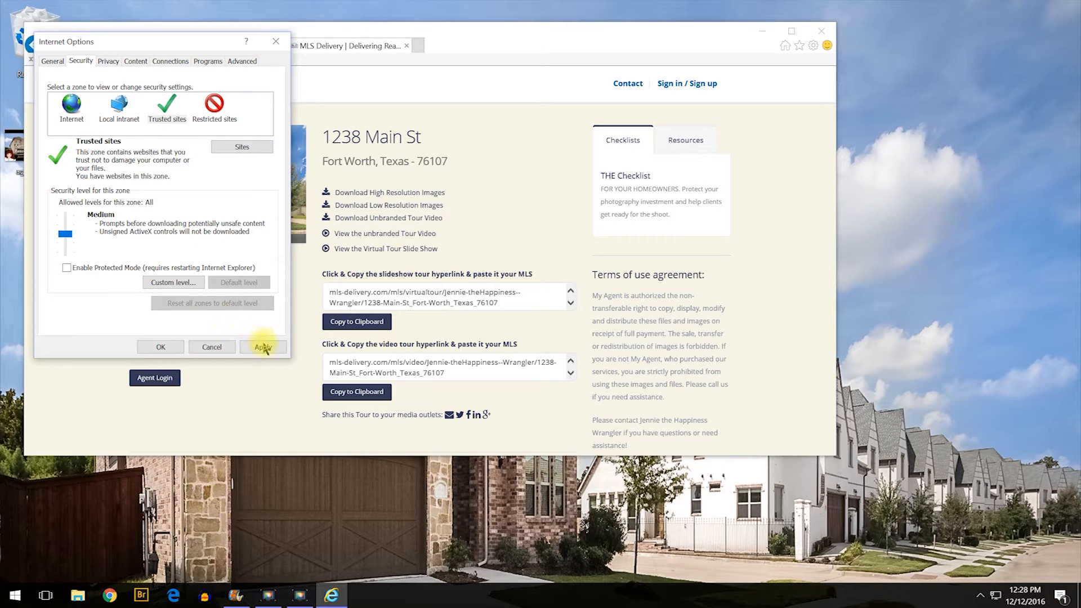
click(71, 108)
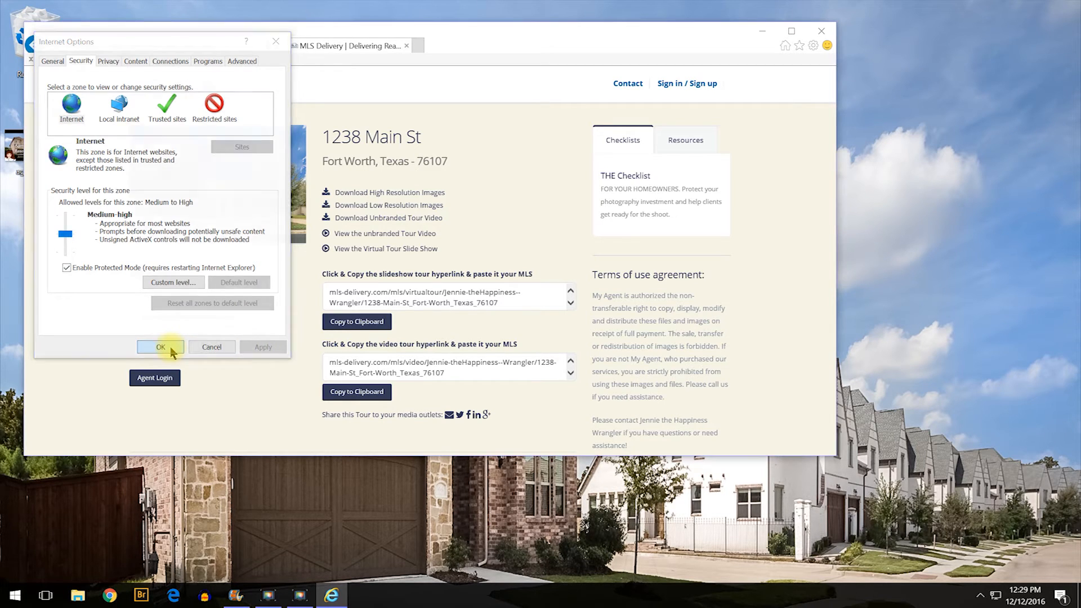
Close Internet Options with OK and reach the Safety commands under Tools
click(160, 347)
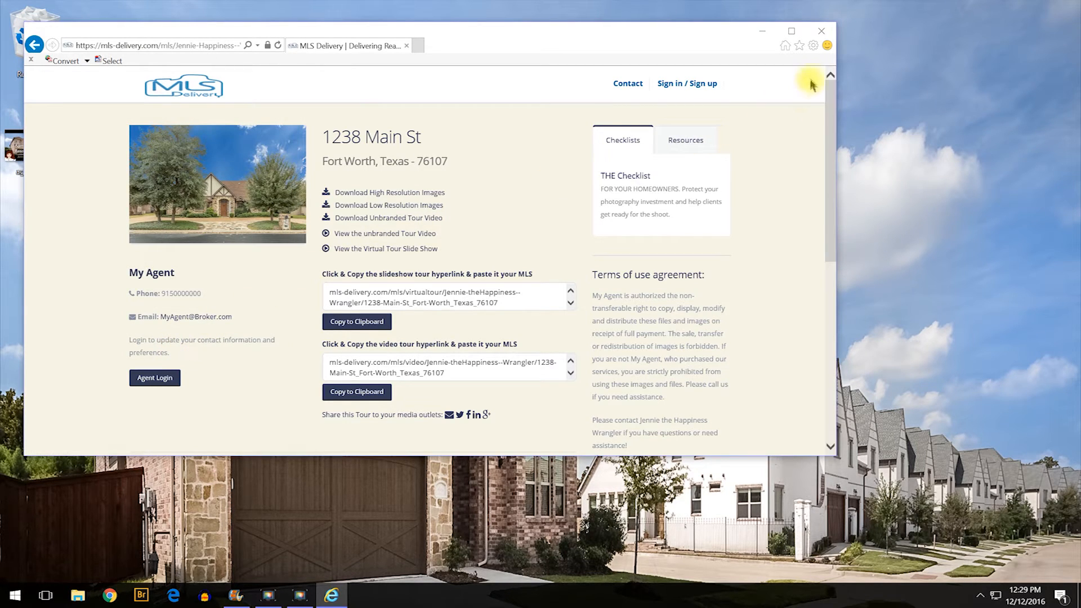
click(813, 45)
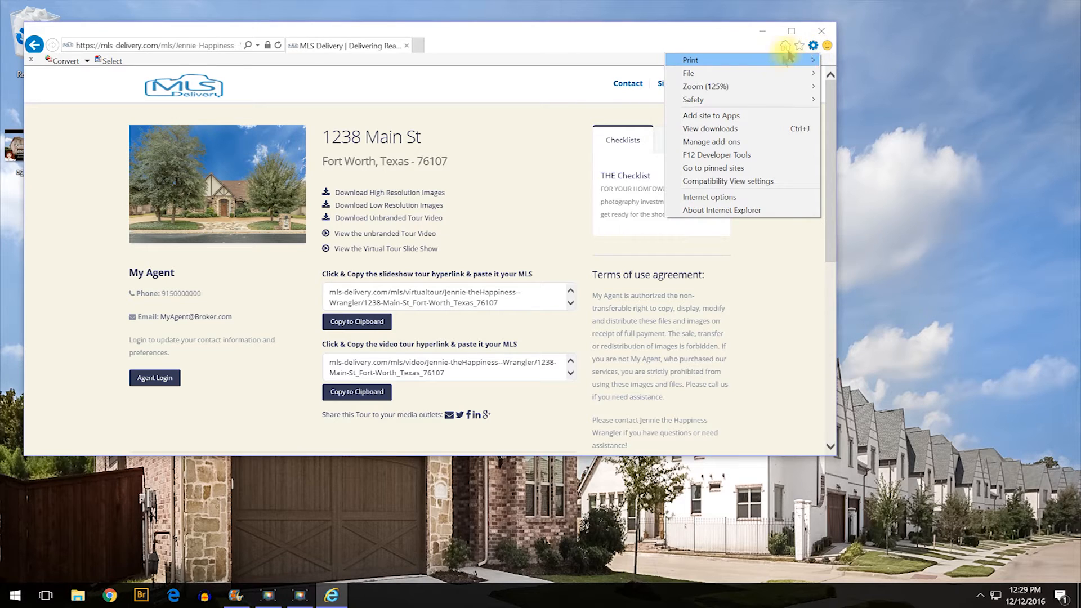
click(693, 100)
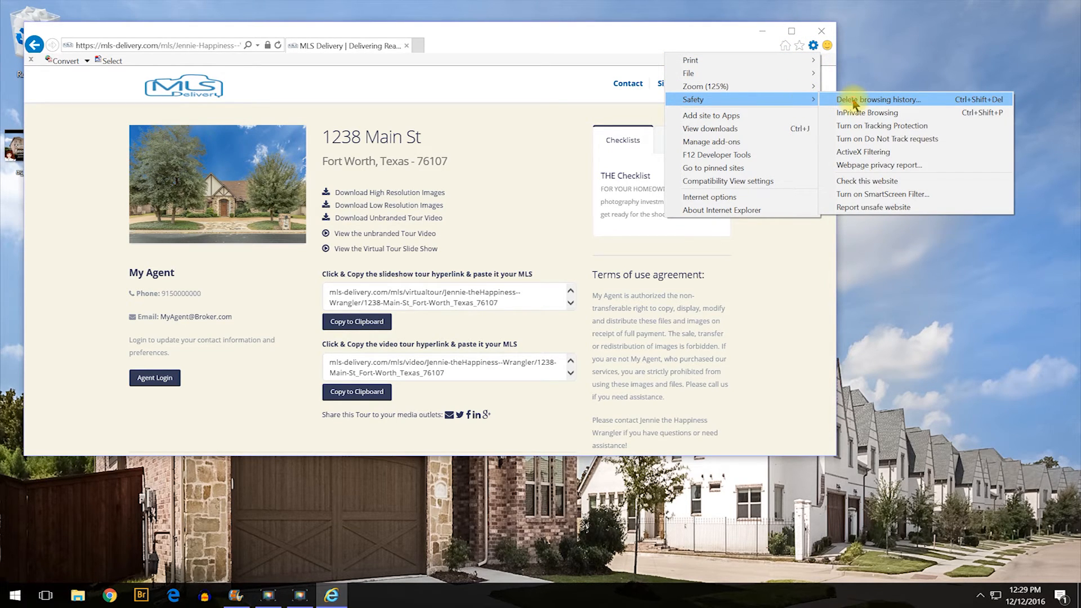
Delete browsing history keeping temporary files, history and download history checked
click(878, 99)
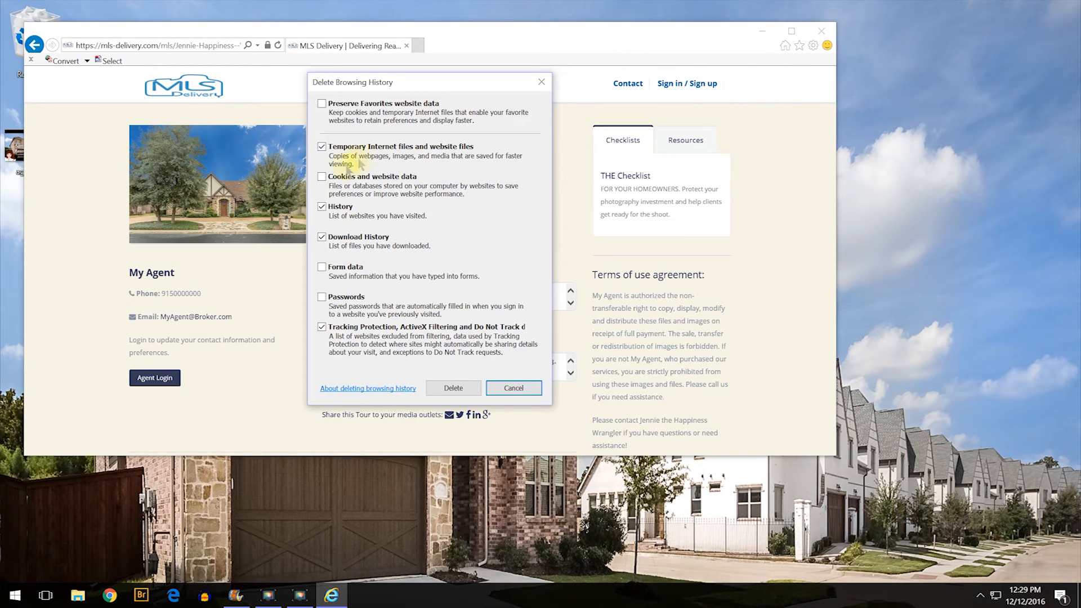
click(321, 236)
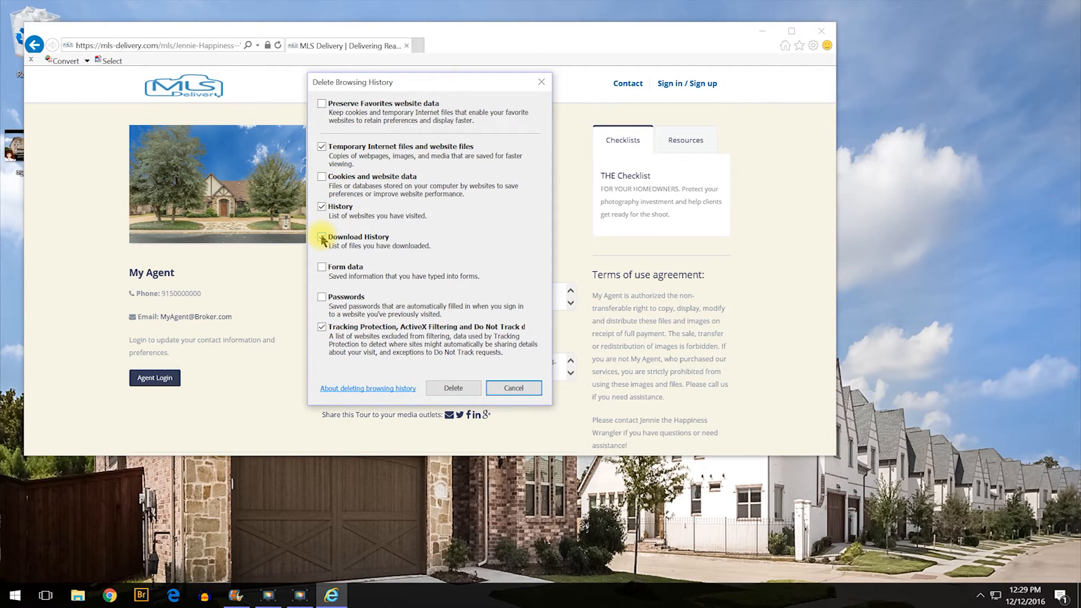
click(321, 237)
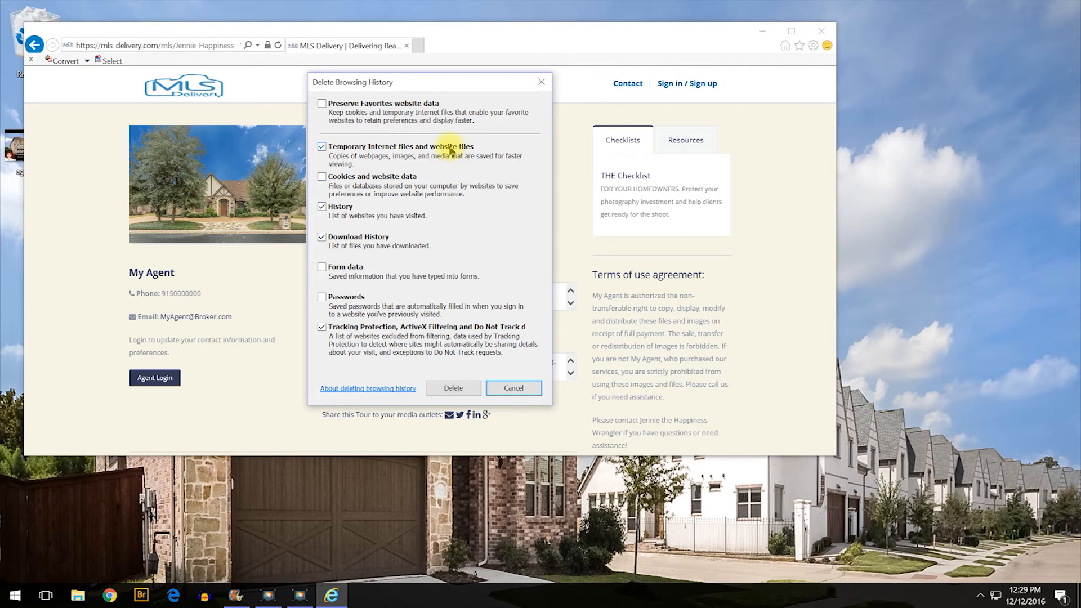
mouse_move(348, 208)
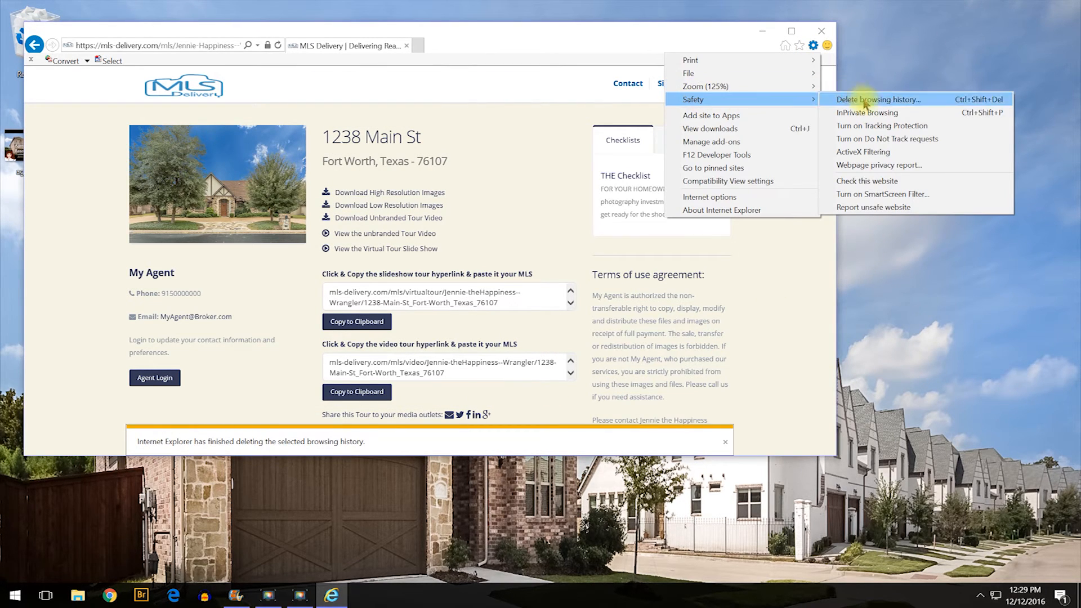
mouse_move(893, 194)
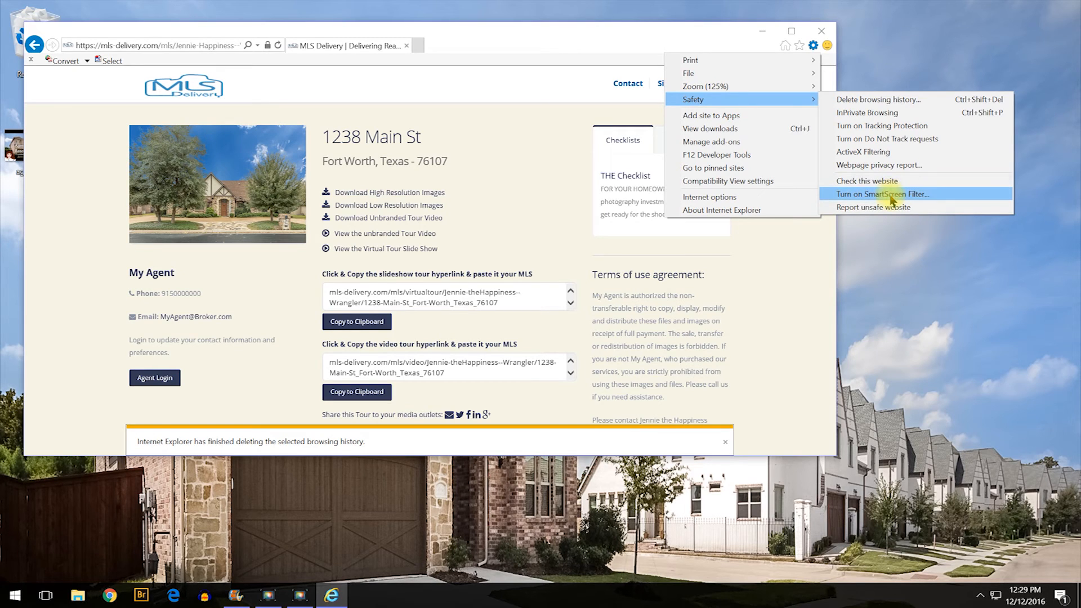
Set SmartScreen Filter to off in its setup dialog and confirm with OK
click(881, 194)
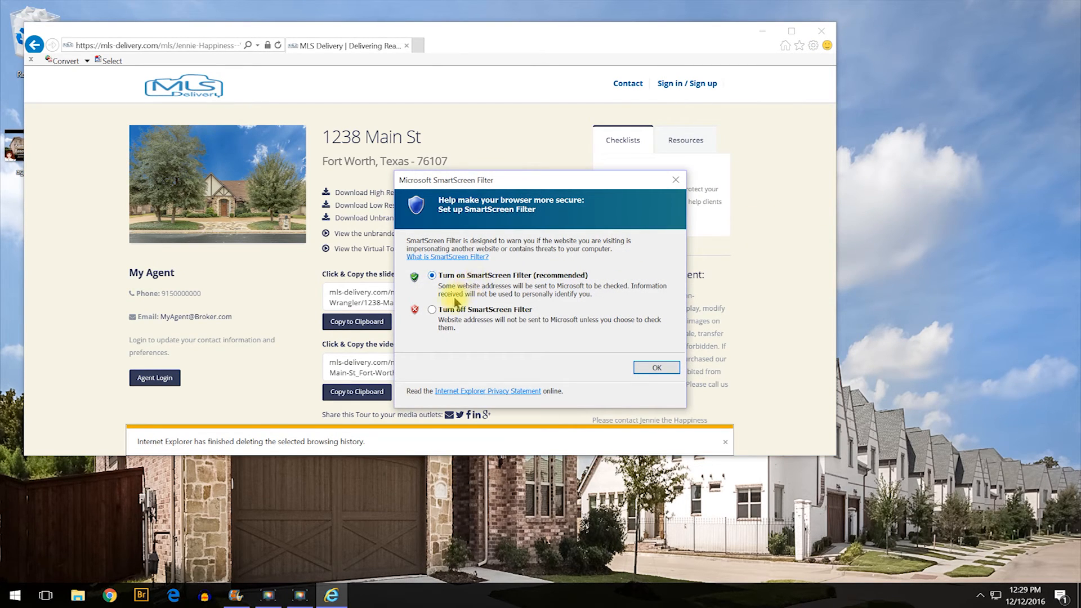
click(433, 308)
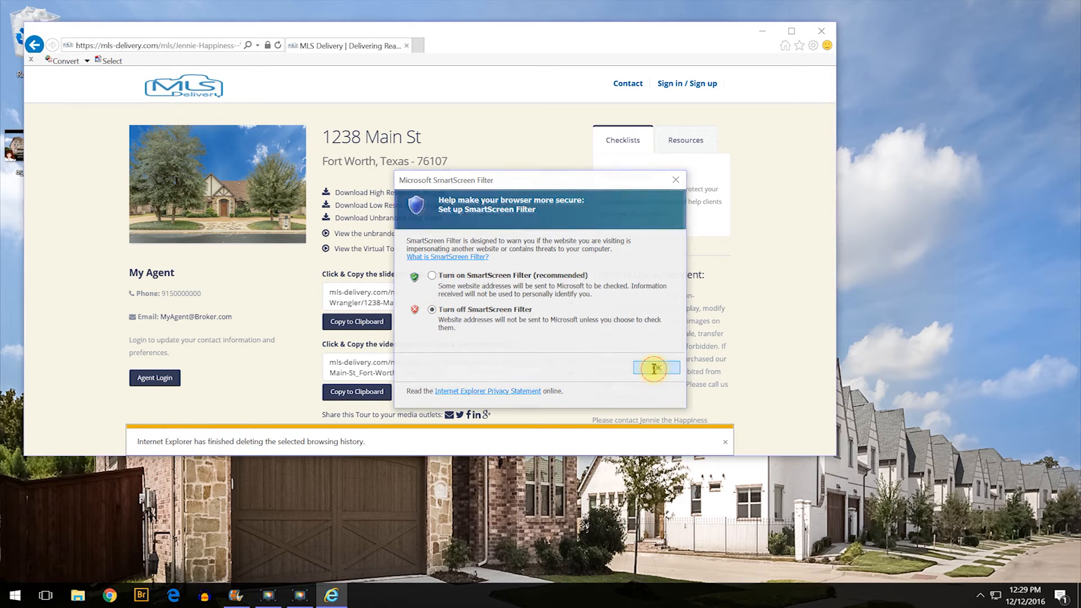
click(654, 367)
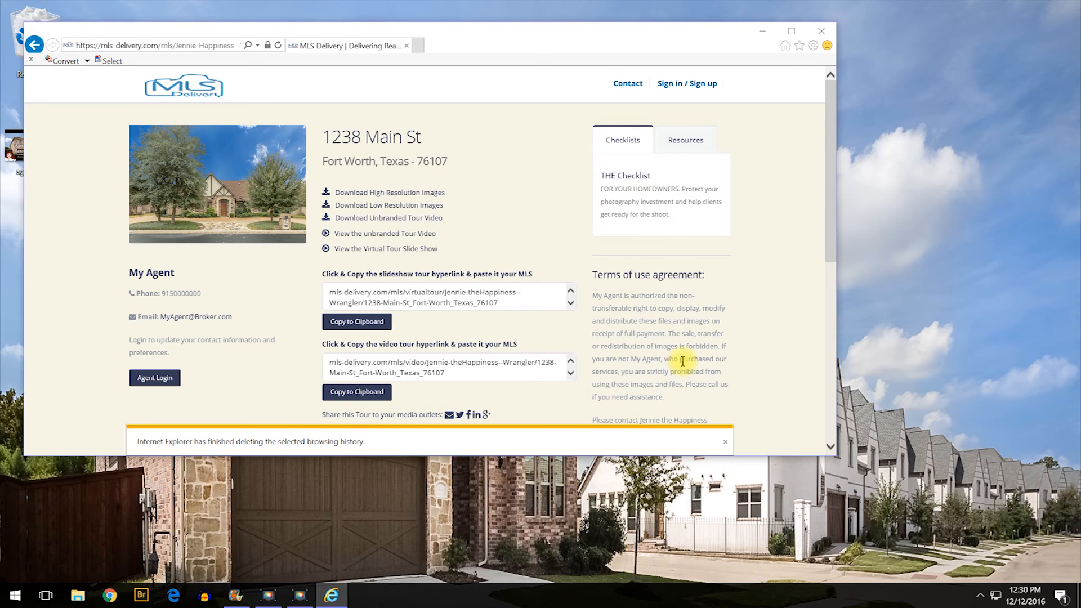
mouse_move(815, 52)
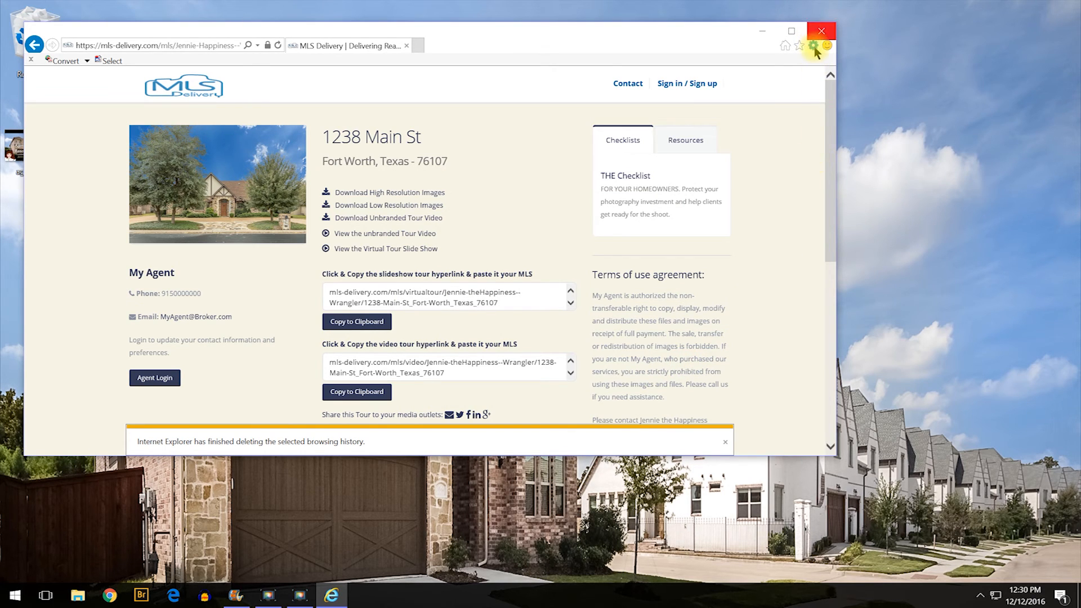
Reopen the SmartScreen Filter setup via Tools > Safety and select Turn off SmartScreen Filter
click(812, 45)
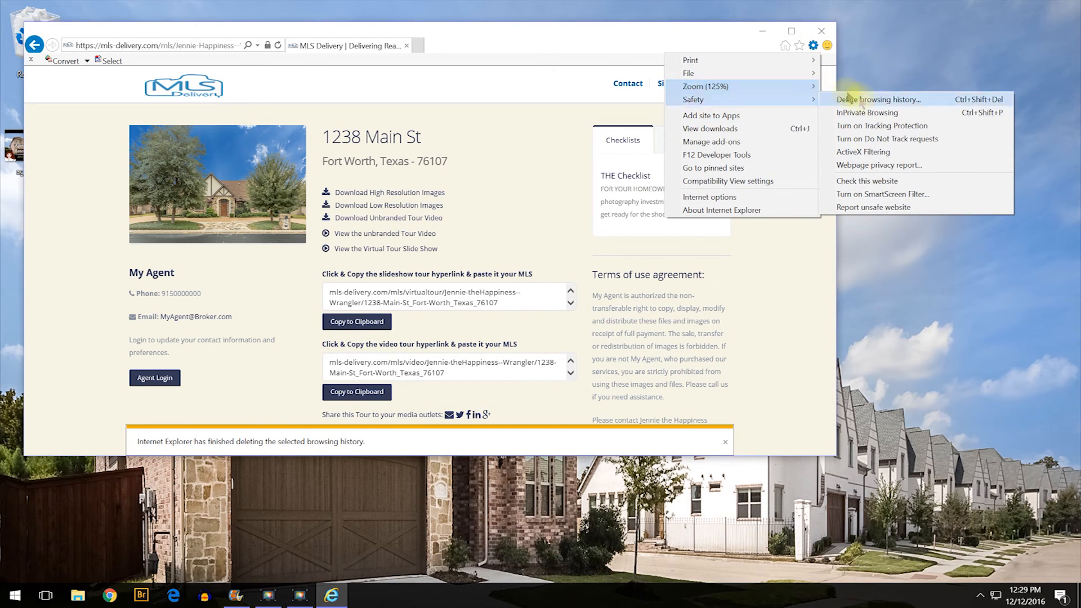
mouse_move(892, 195)
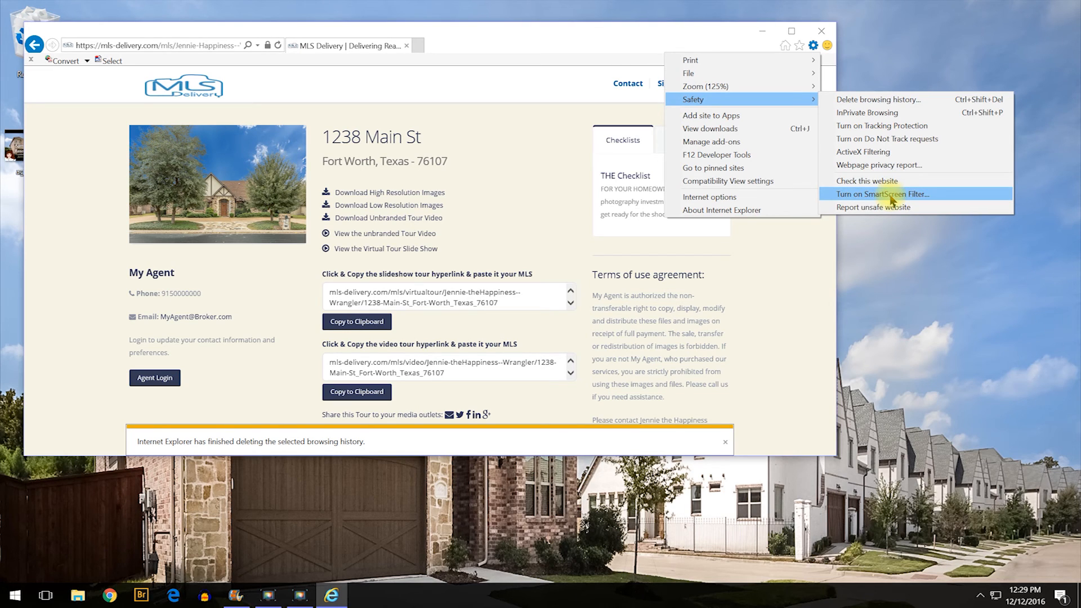
click(883, 194)
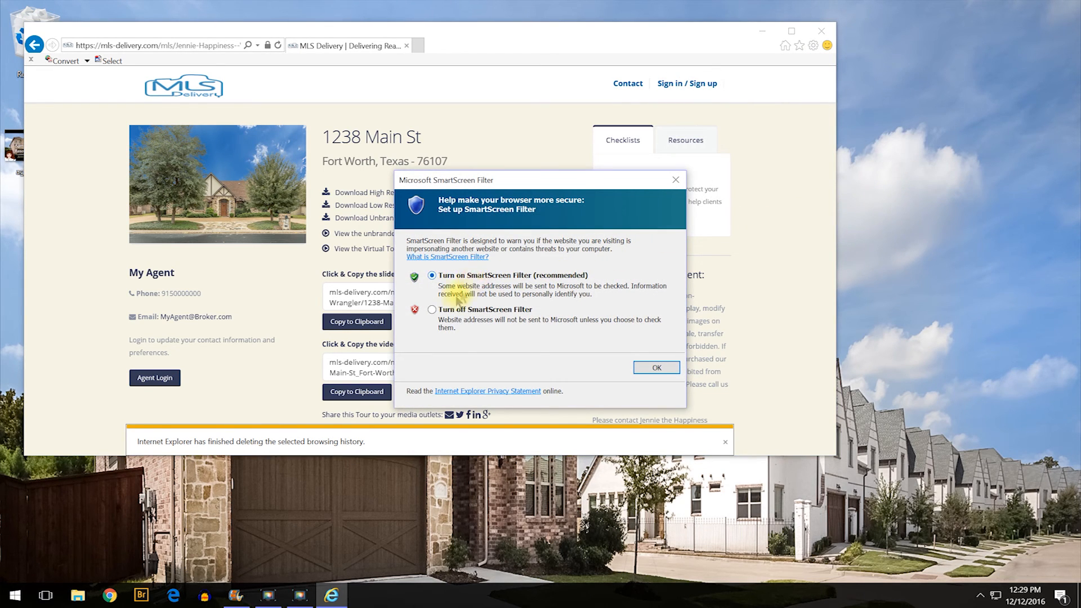
click(431, 308)
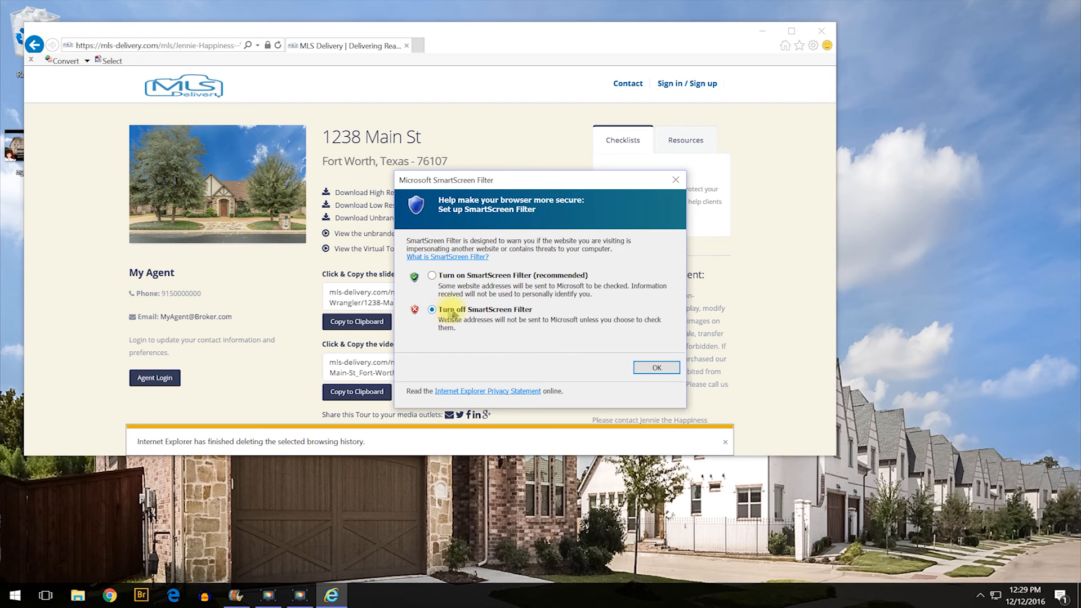